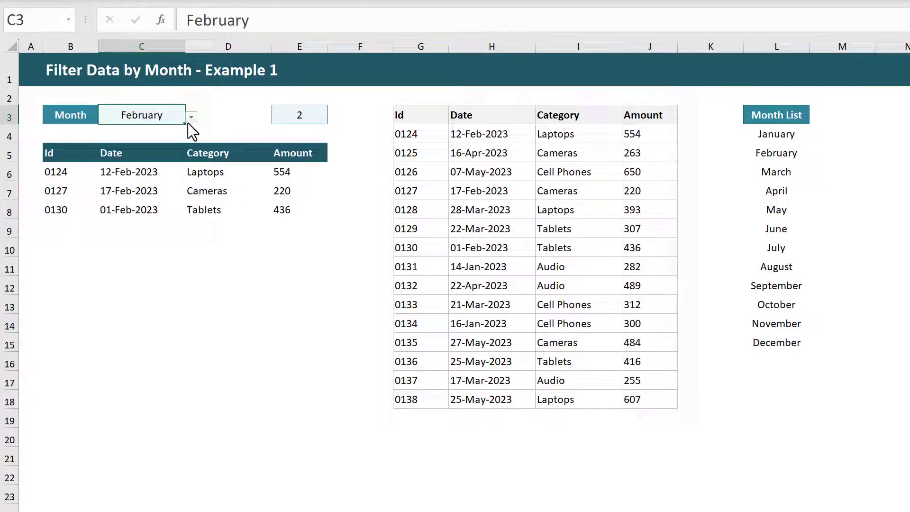
Cycle the C3 month dropdown through March and April, settling on May to show its four records.
click(190, 115)
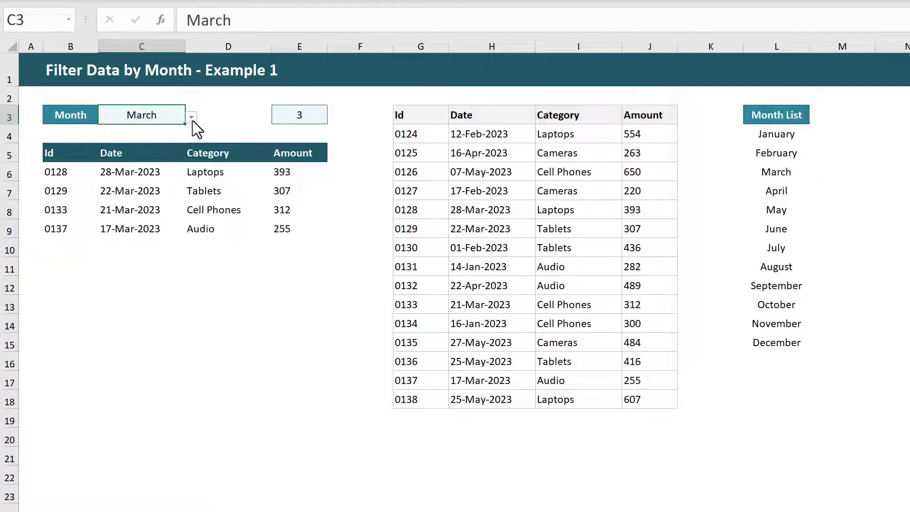
click(108, 167)
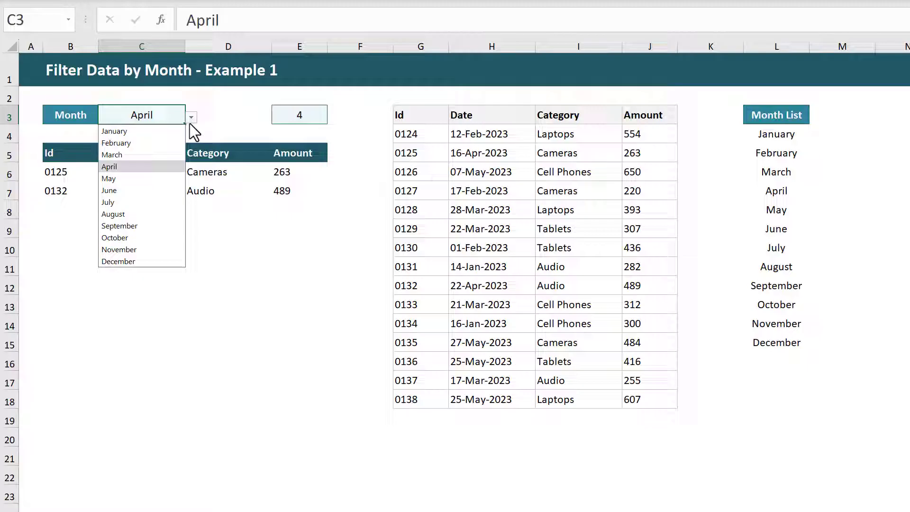
click(109, 178)
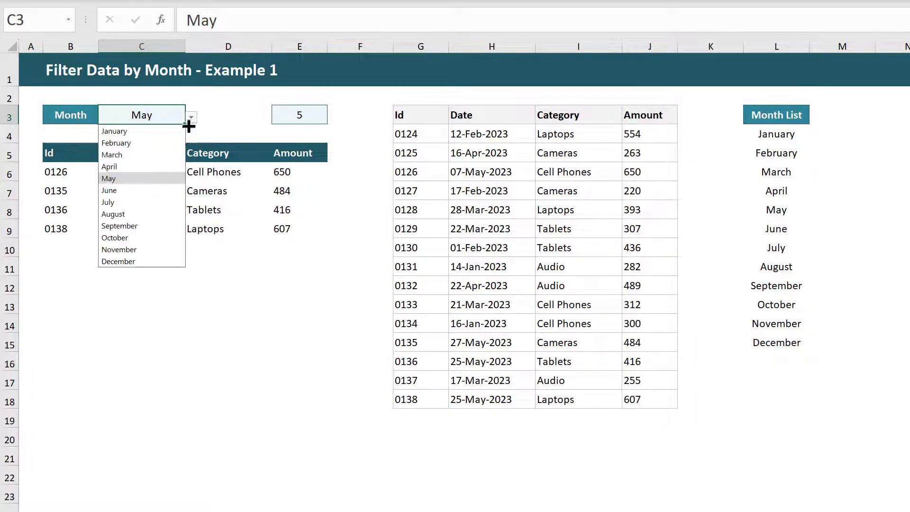
click(114, 131)
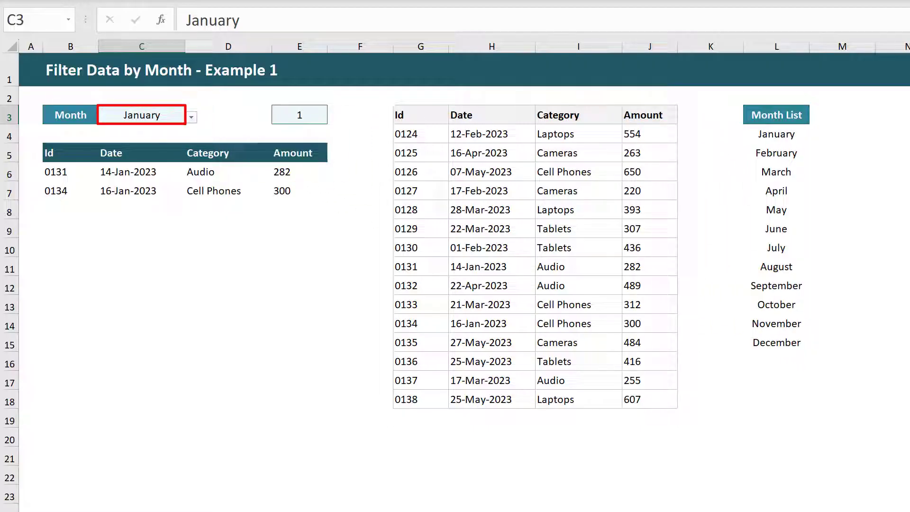
Select the month number cell beside Month before clearing the sheet's values.
click(299, 115)
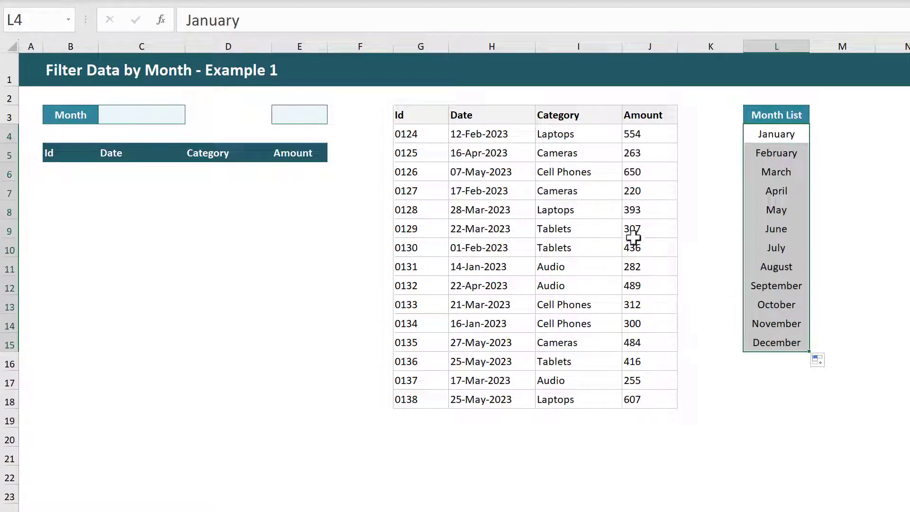
mouse_move(221, 109)
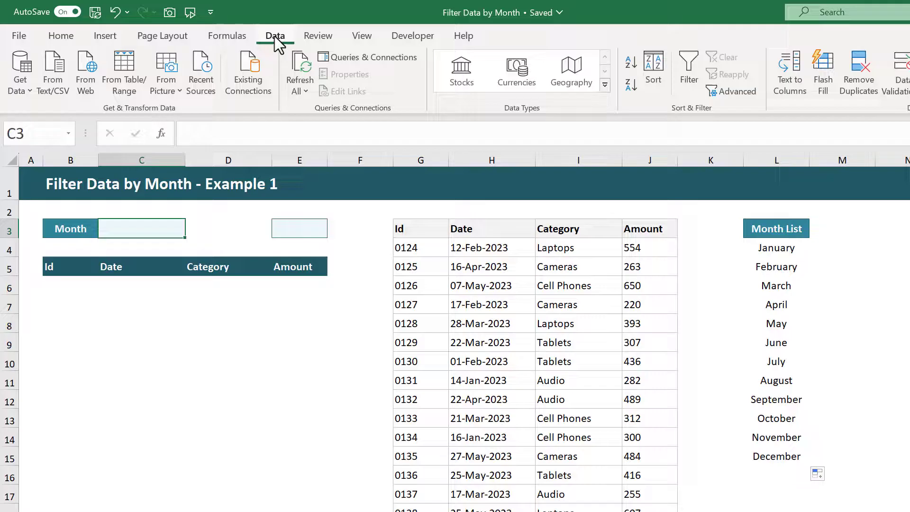
Validate C3 as a List sourced from the Month List names =$L$4:$L$15 and confirm.
scroll(right, 3)
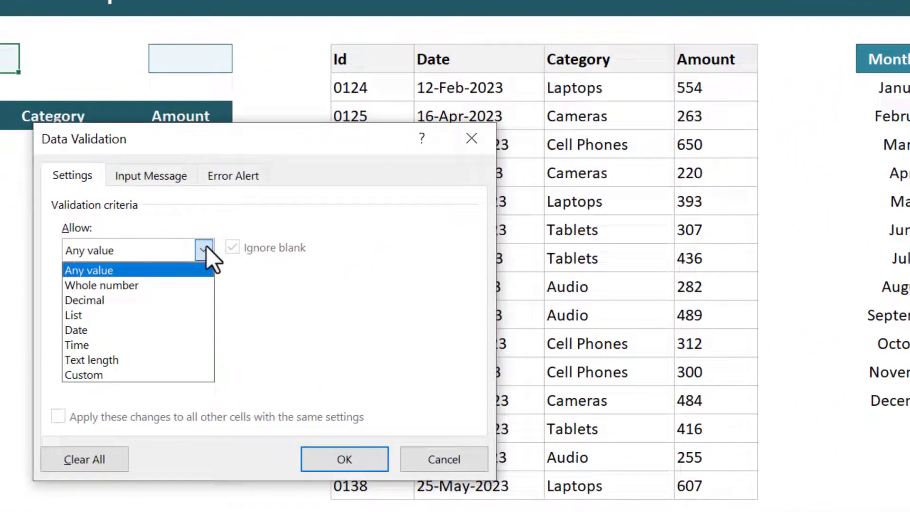
click(73, 315)
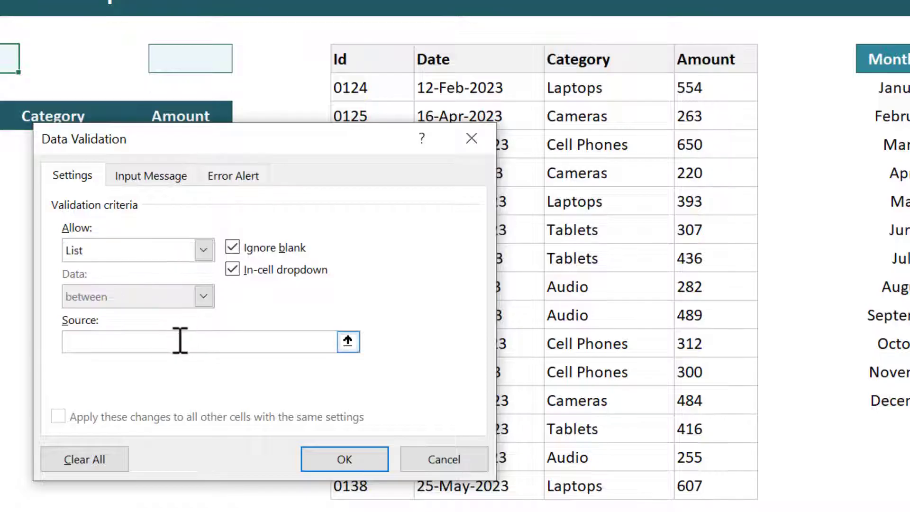
click(348, 341)
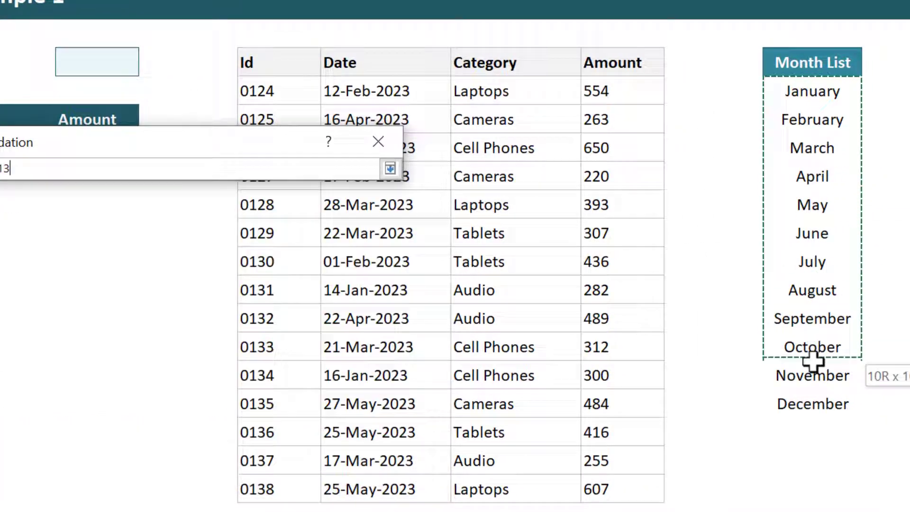
click(391, 169)
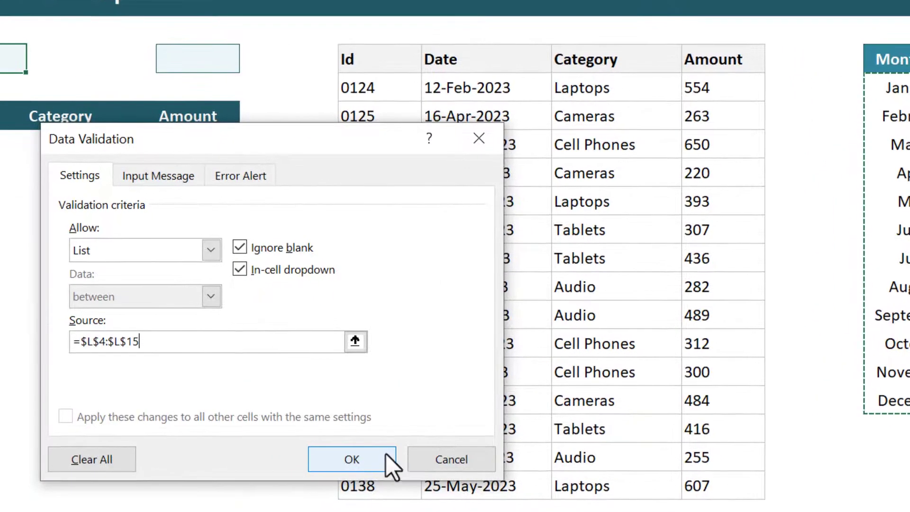
click(351, 459)
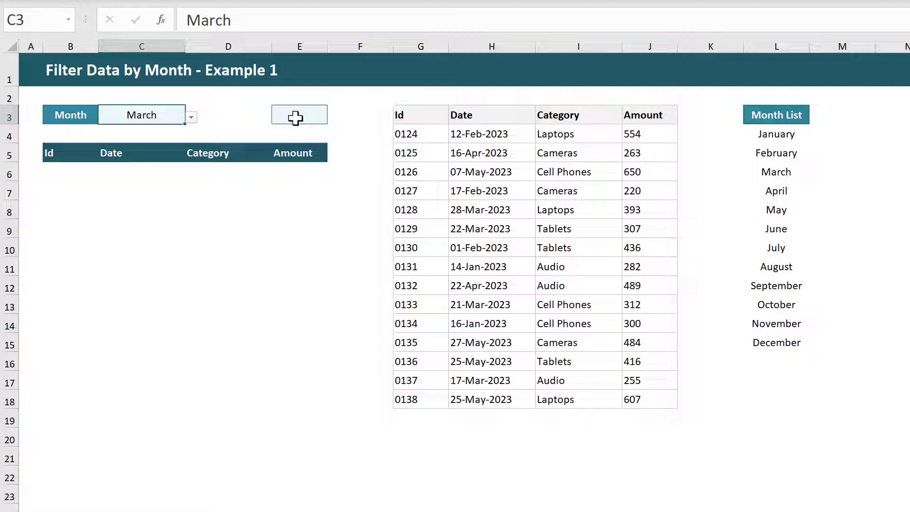
Enter =MATCH(C3,L4:L15,0) in E3 so it returns 3 for March.
click(298, 115)
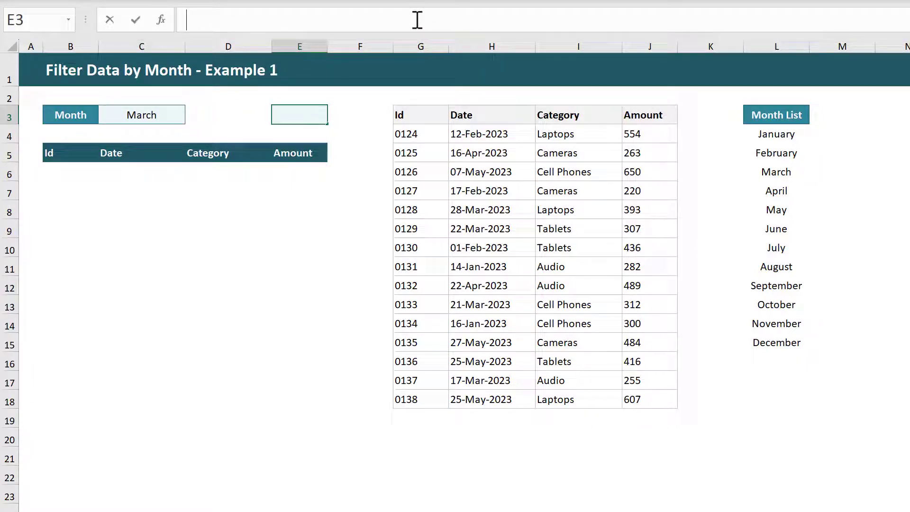
text(=)
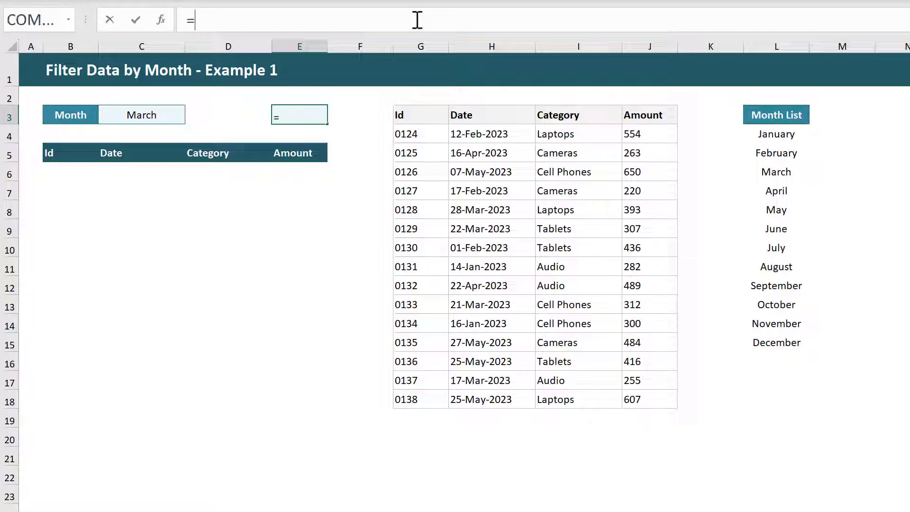
text(MATCH()
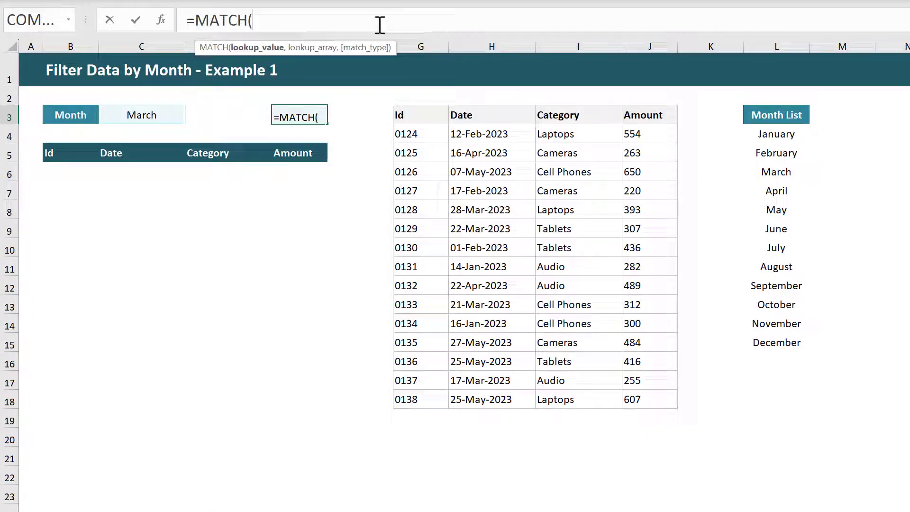
click(142, 115)
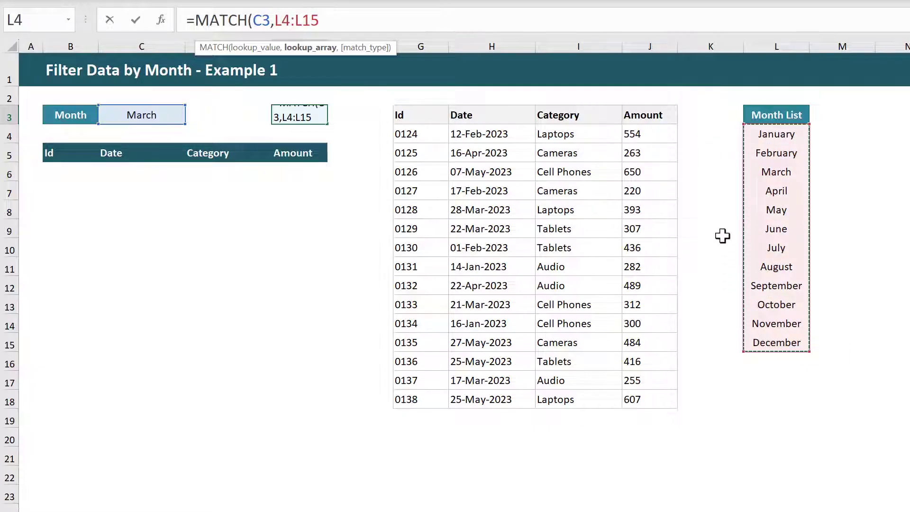
text(,0))
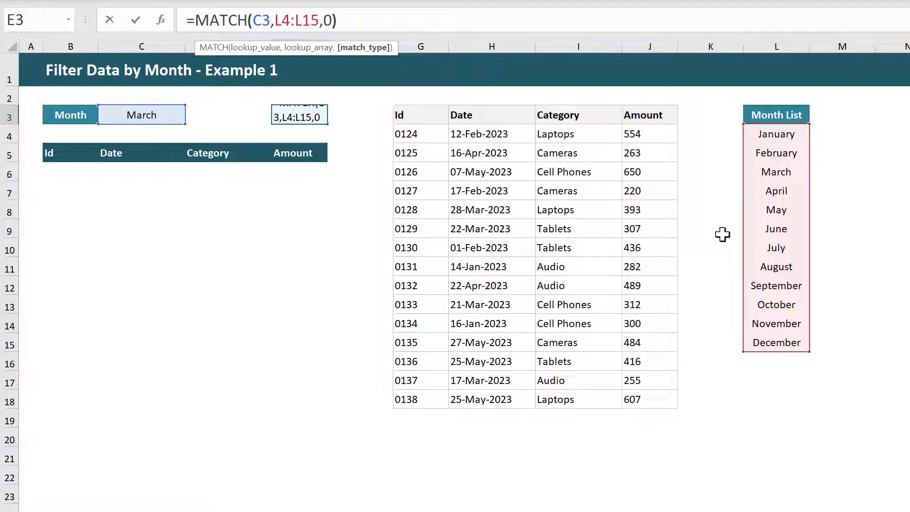
key(Return)
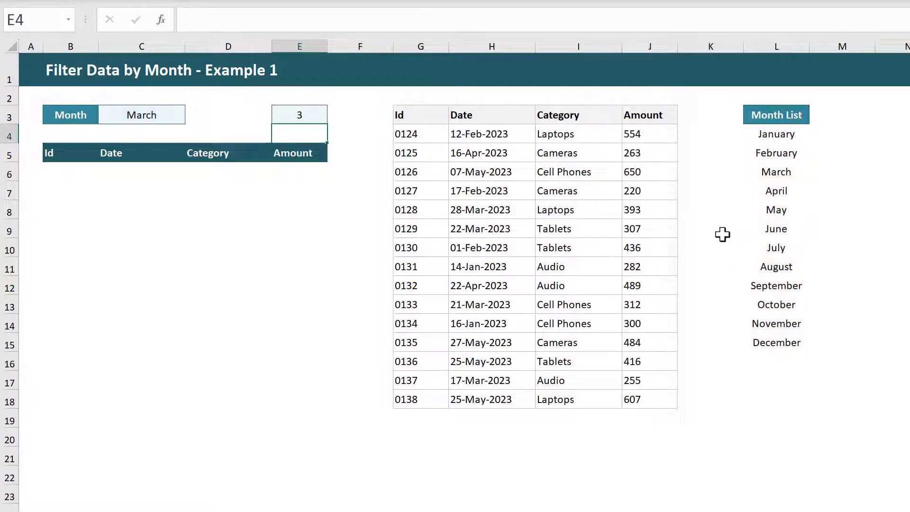
mouse_move(245, 195)
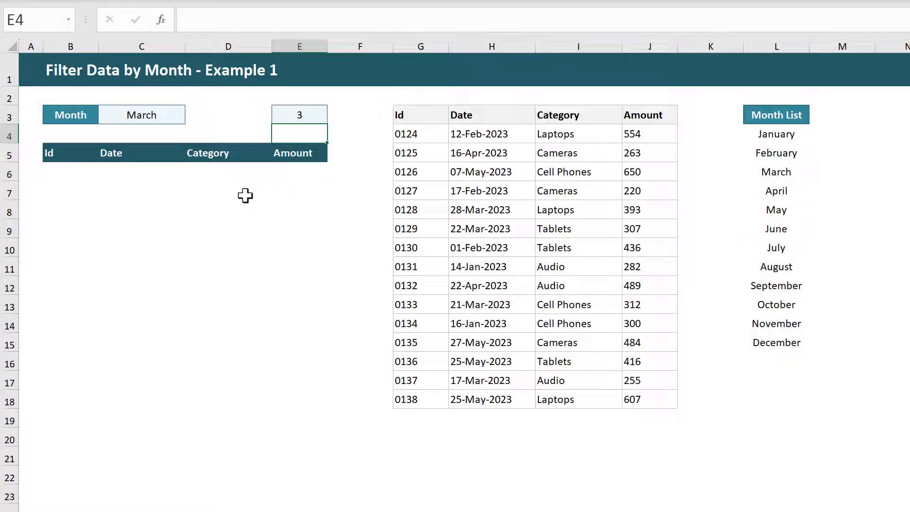
mouse_move(170, 195)
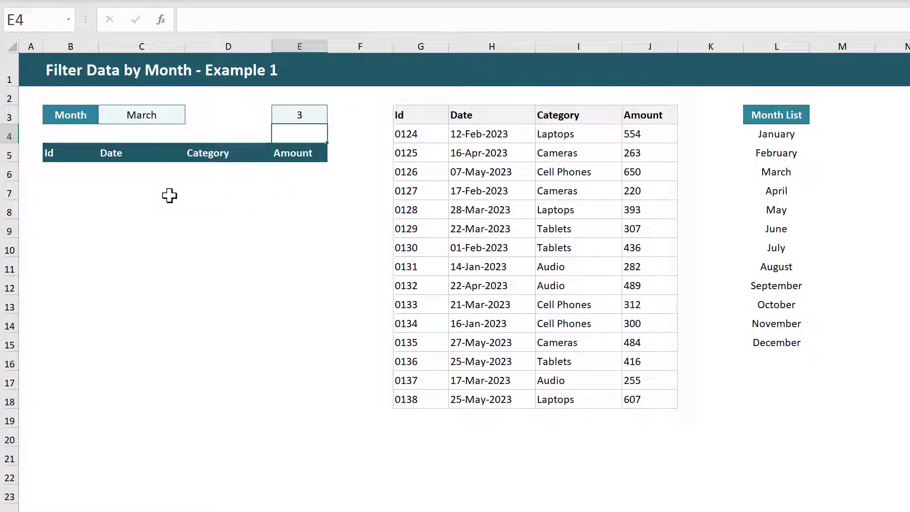
Enter =FILTER(G4:J18,MONTH(H4:H18)=E3) in B6 to list the four March records.
click(71, 171)
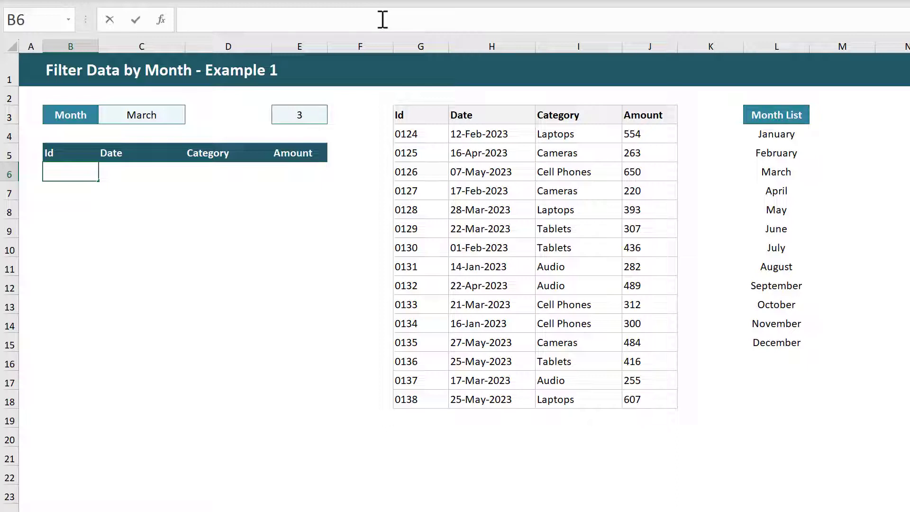
text(=filt)
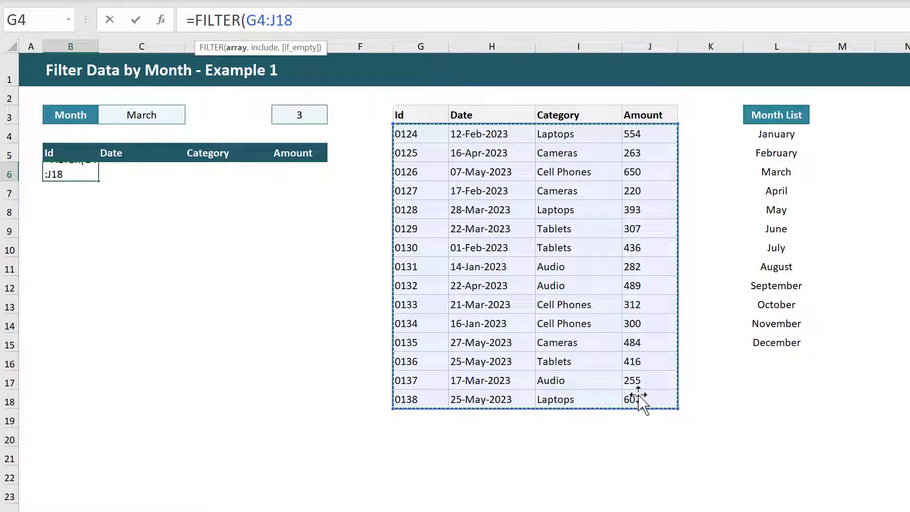
text(,)
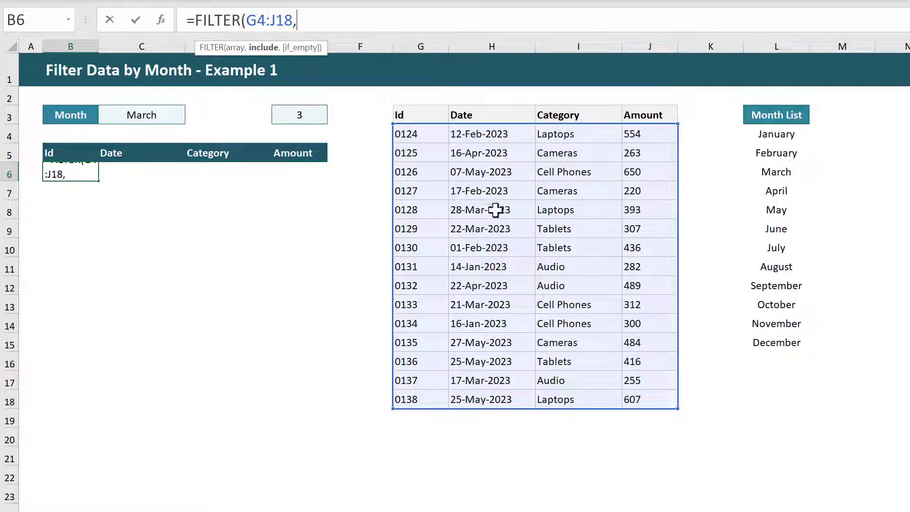
text(MONTH(H4:H18)
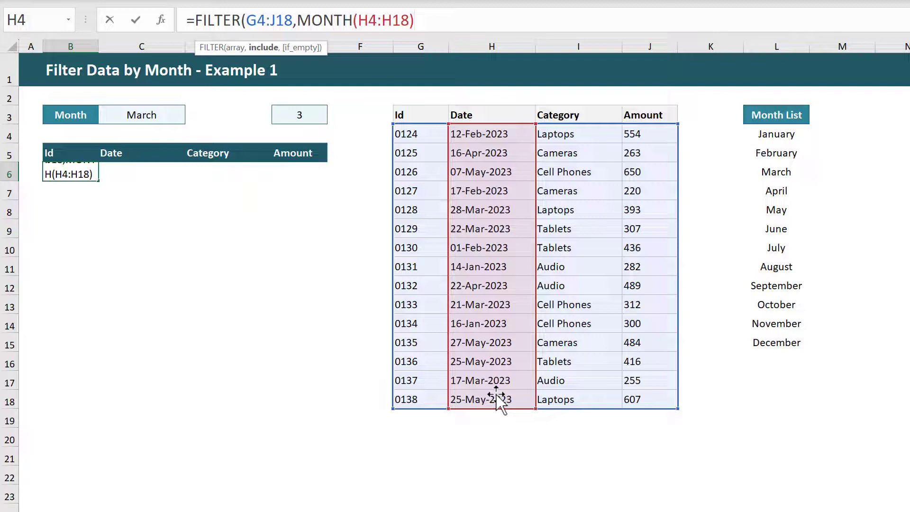
text(=)
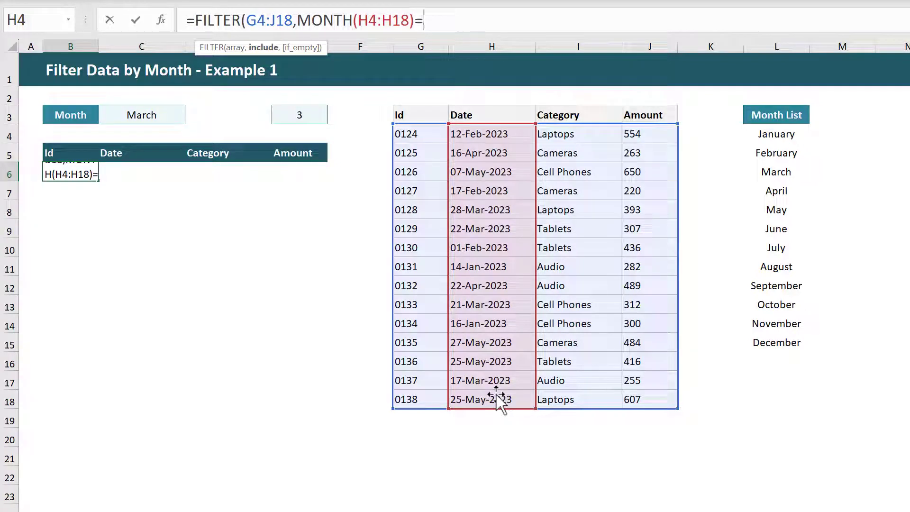
click(298, 114)
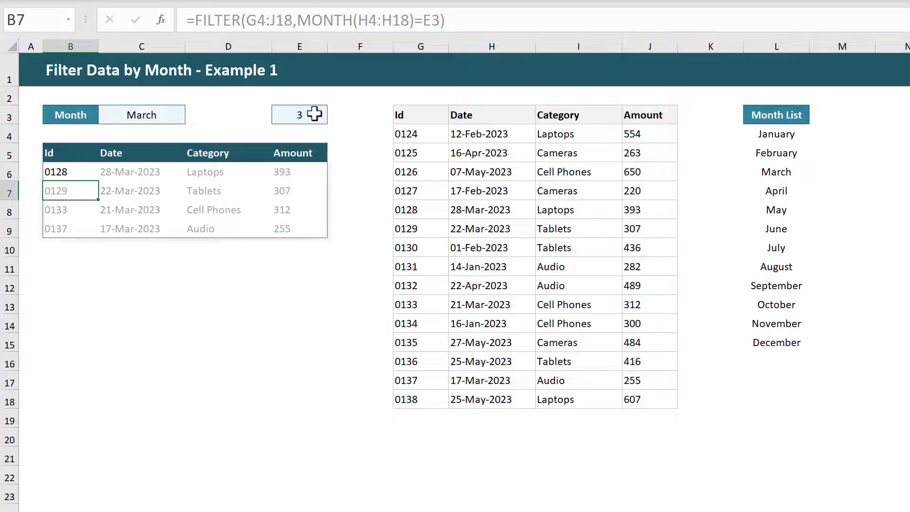
click(192, 114)
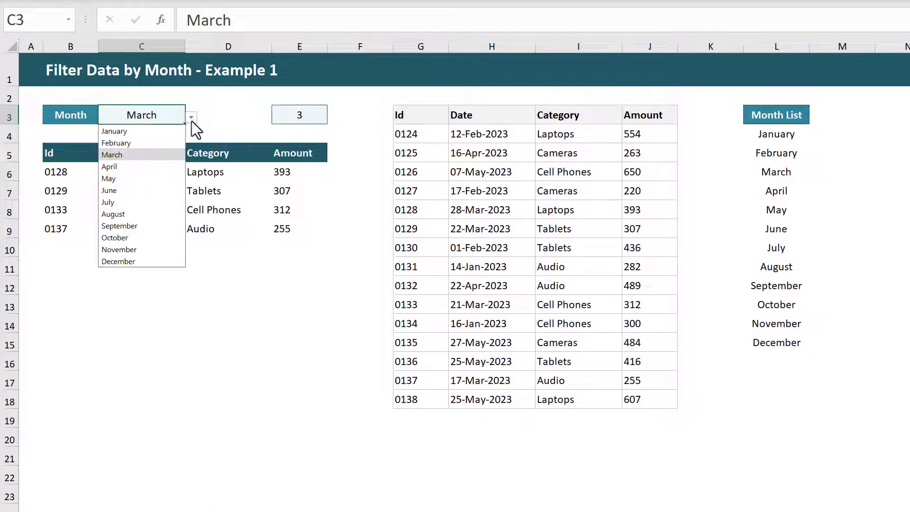
Choose April from the C3 dropdown so the two April records appear.
click(116, 143)
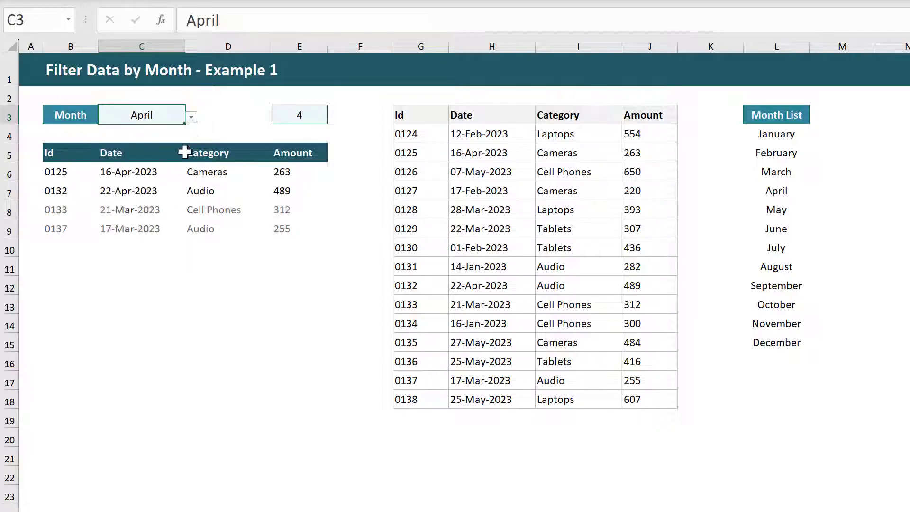
click(108, 178)
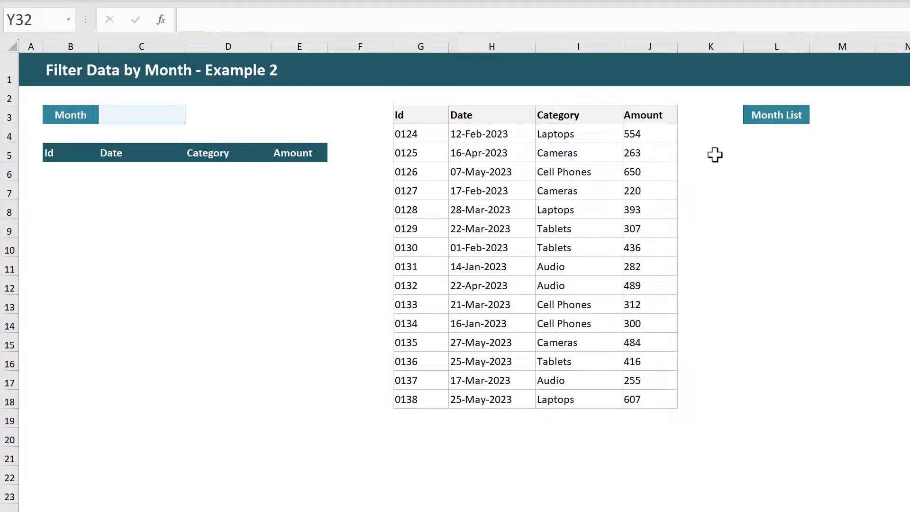
click(298, 114)
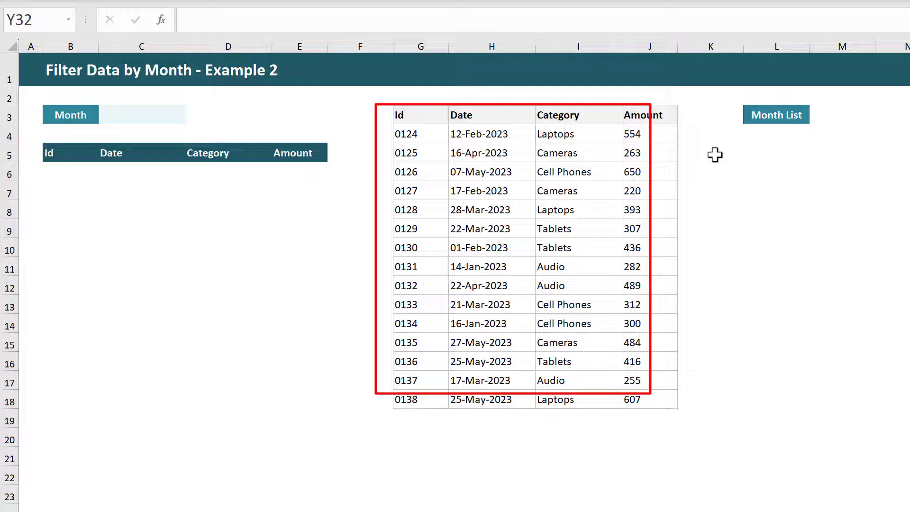
click(142, 115)
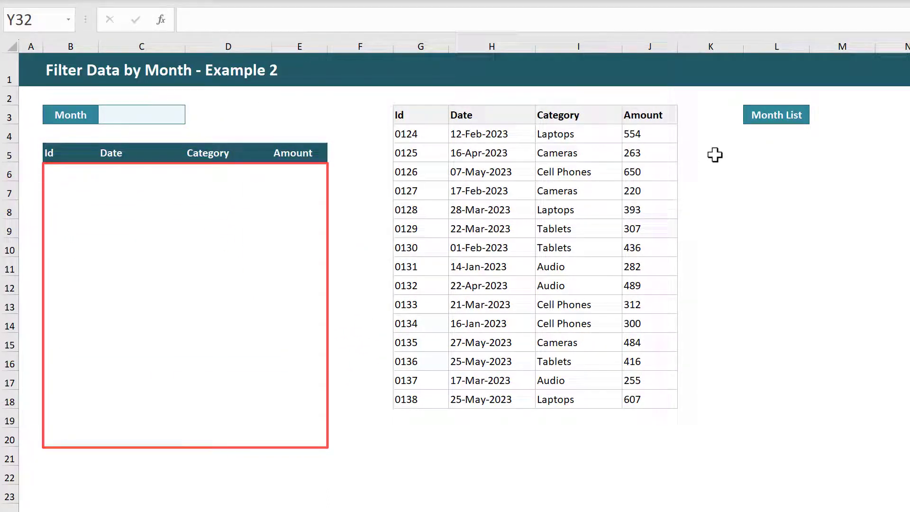
click(776, 137)
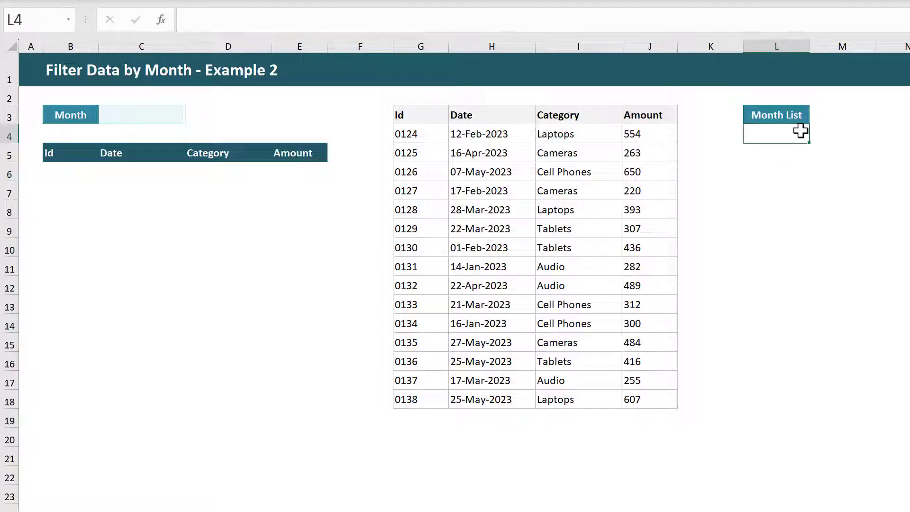
Fill Month List with January–December, validate C3 as a list of L4:L15, and pick March.
text(January)
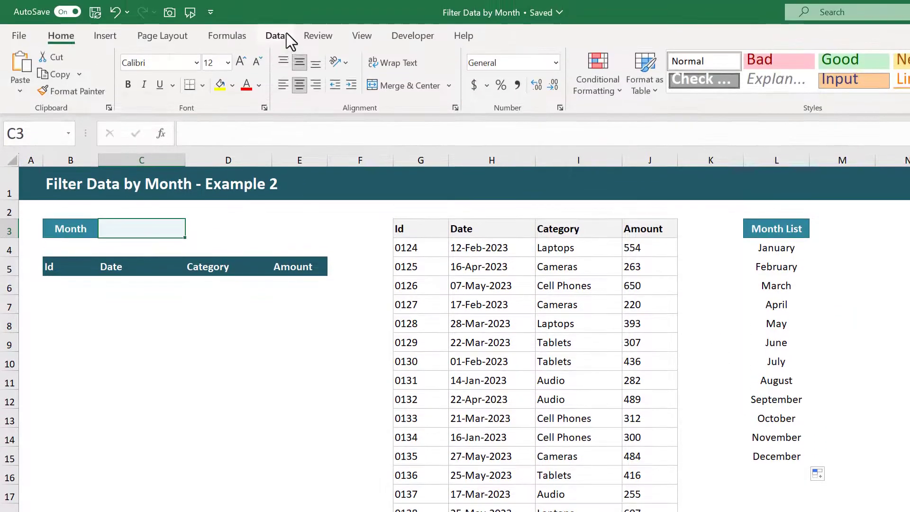
click(830, 52)
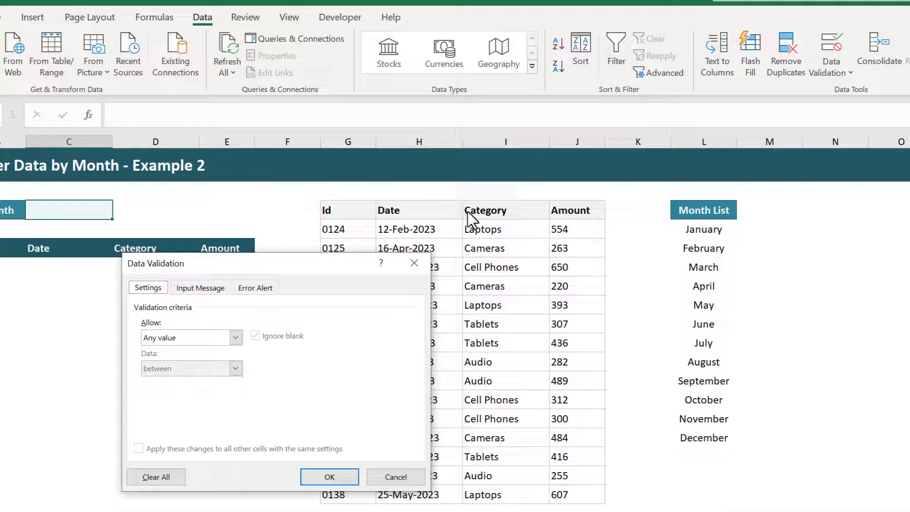
click(191, 338)
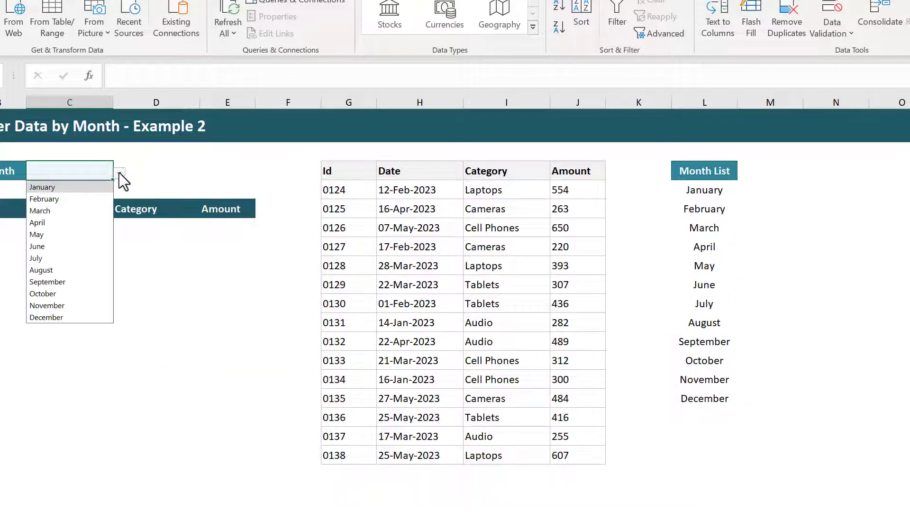
click(40, 211)
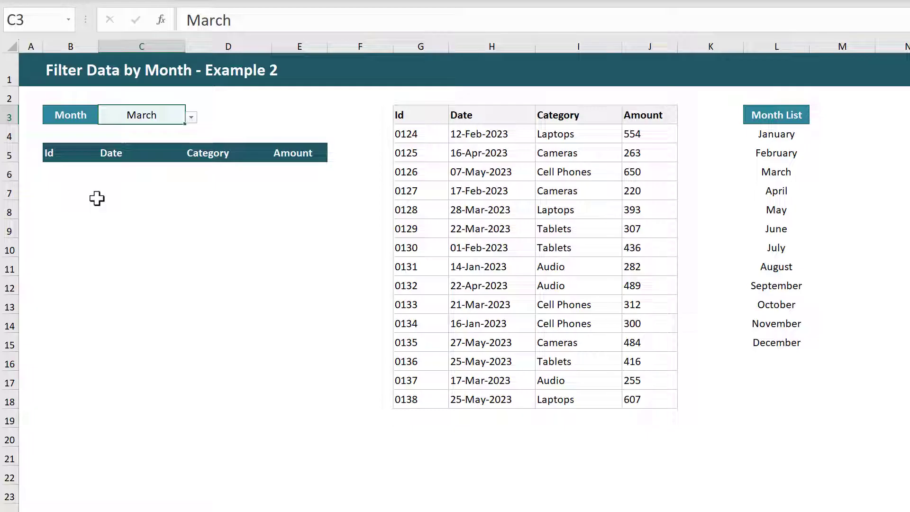
Enter =FILTER(G4:J18,TEXT(H4:H18,"MMMM")=C3) in B6 to list the four March records.
click(64, 170)
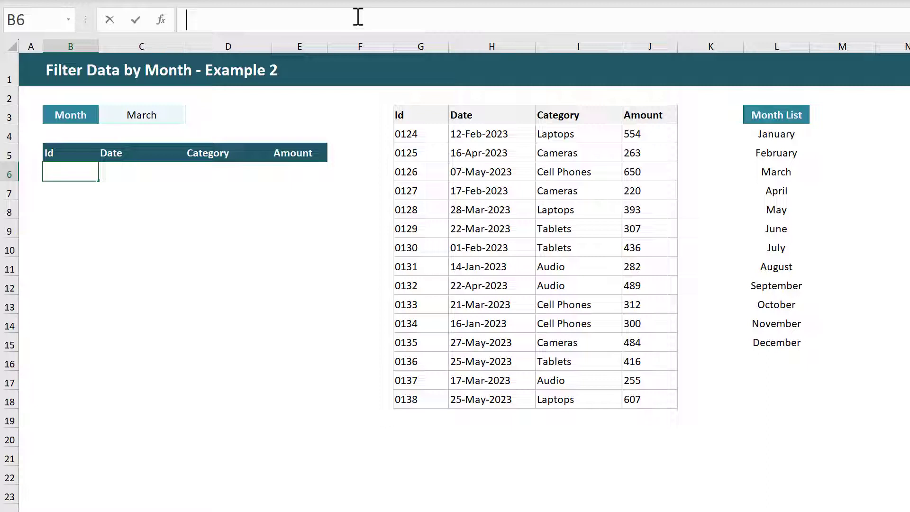
text(=FILTER(G4:J18,)
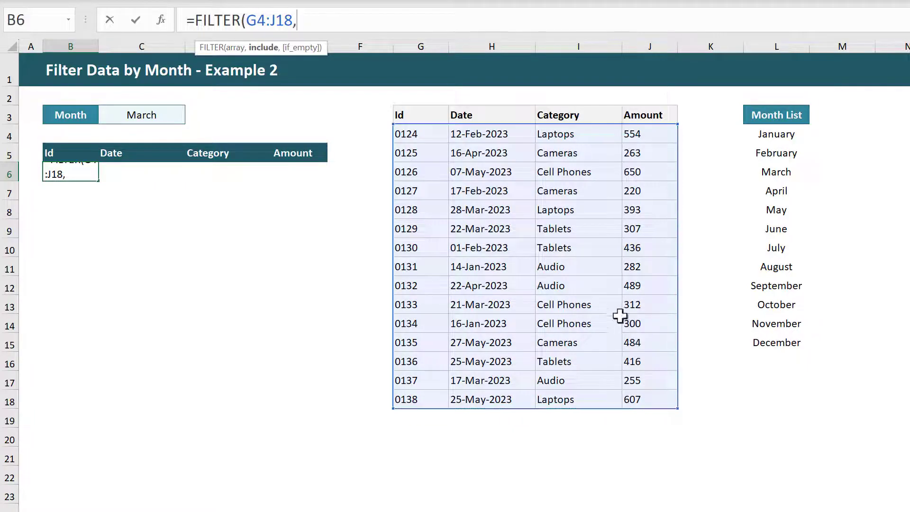
text(text)
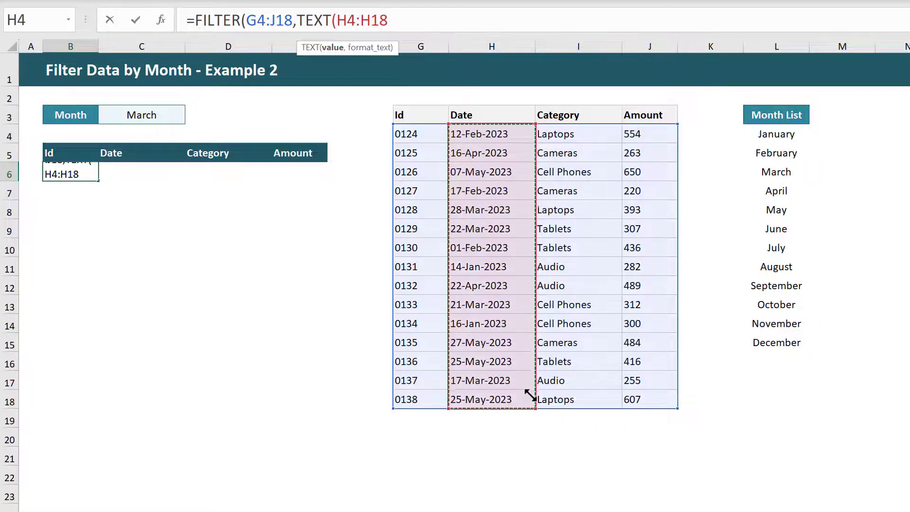
mouse_move(525, 390)
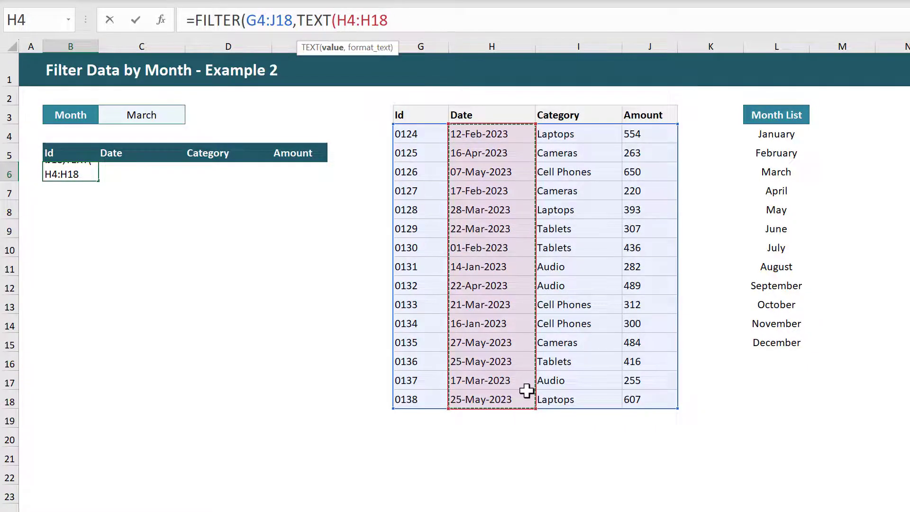
text(,")
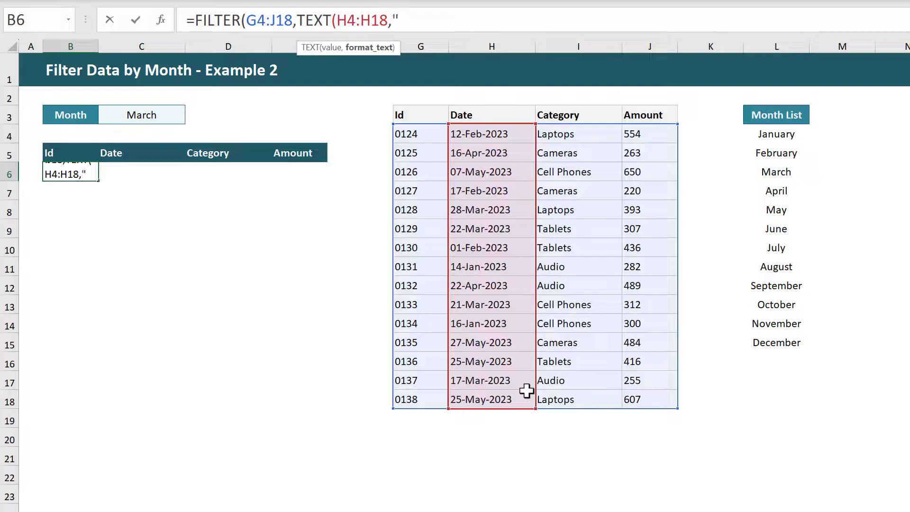
text(MMM)
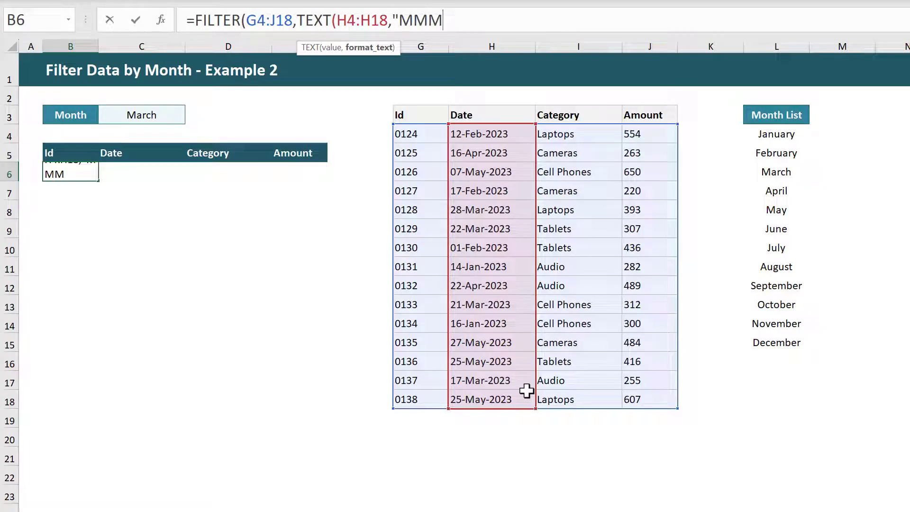
text(M)
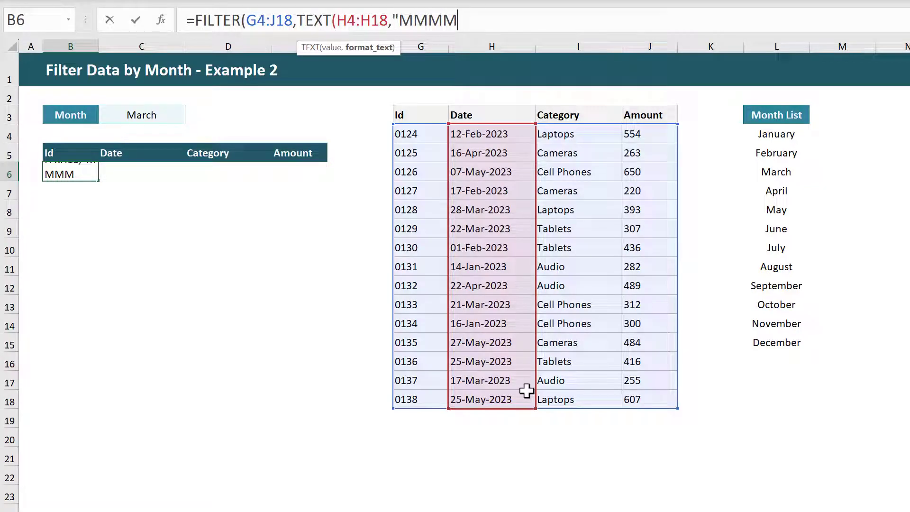
text(")
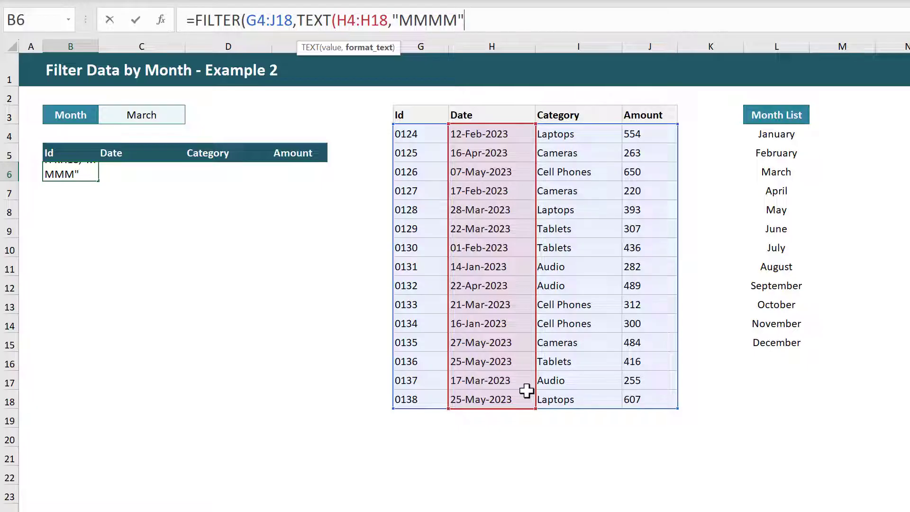
text(=)
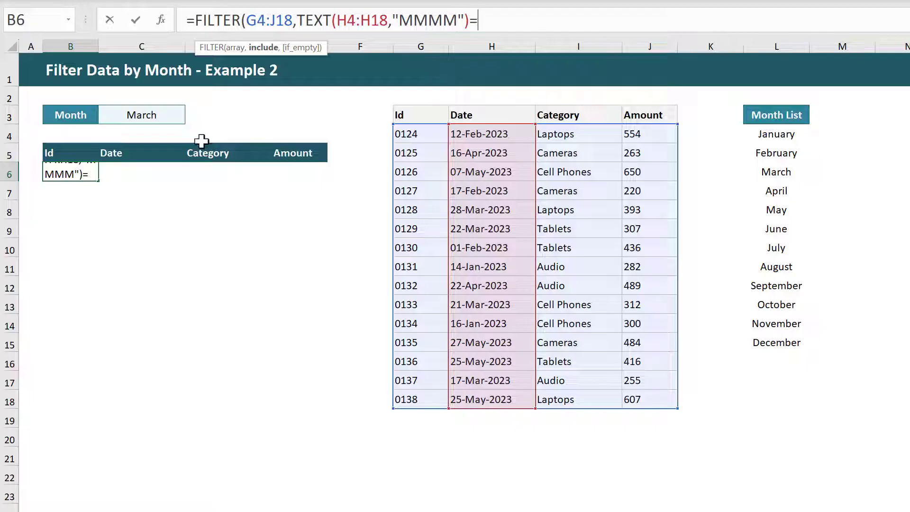
click(141, 115)
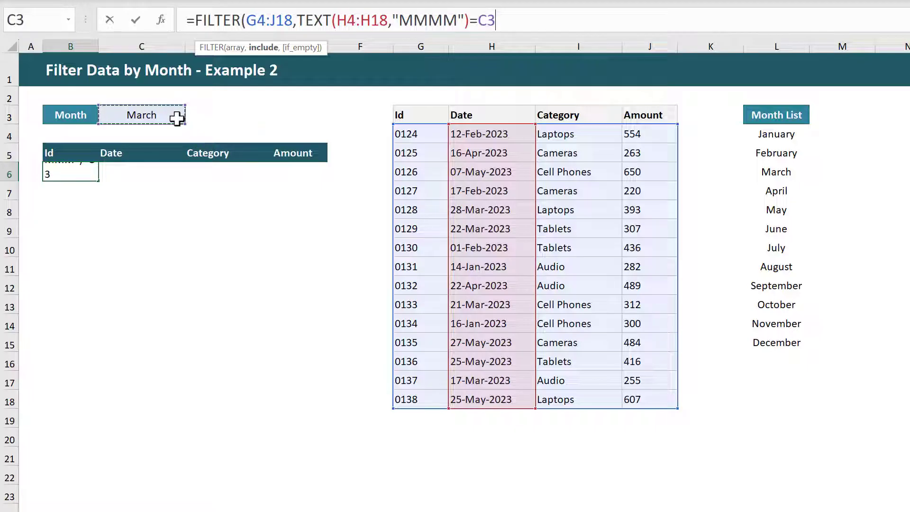
text())
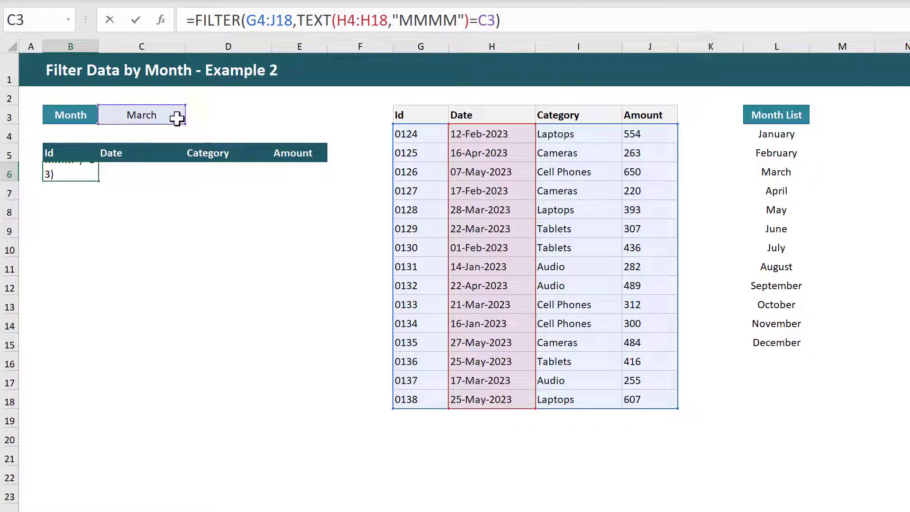
key(Return)
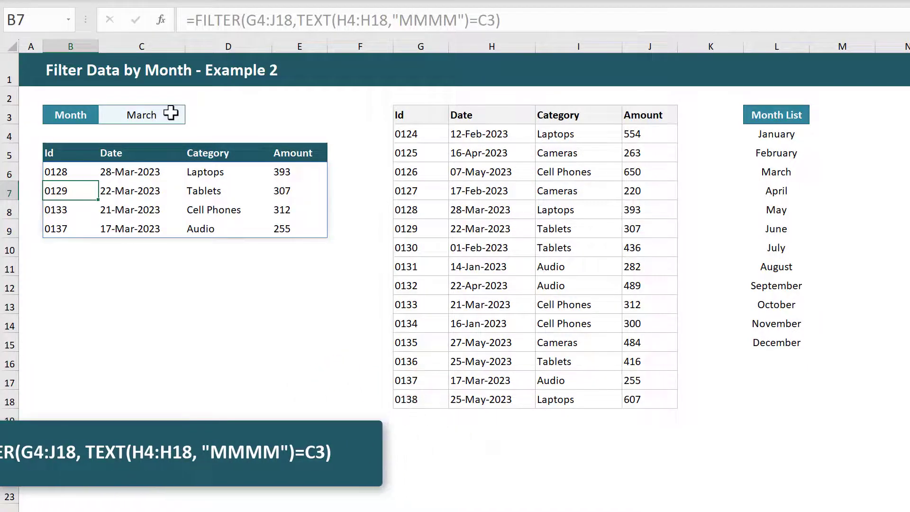
Switch C3 through January, February and March, ending on January's two records, then review the B6 formula.
click(190, 116)
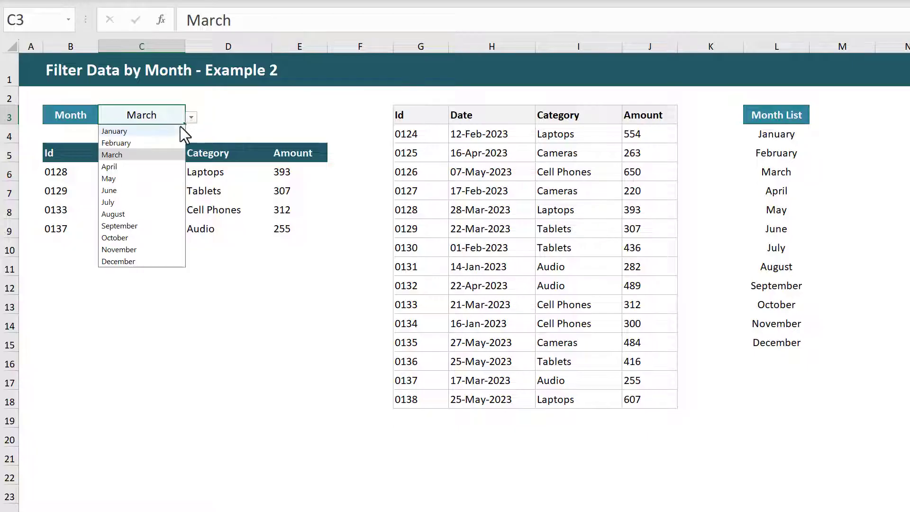
click(113, 131)
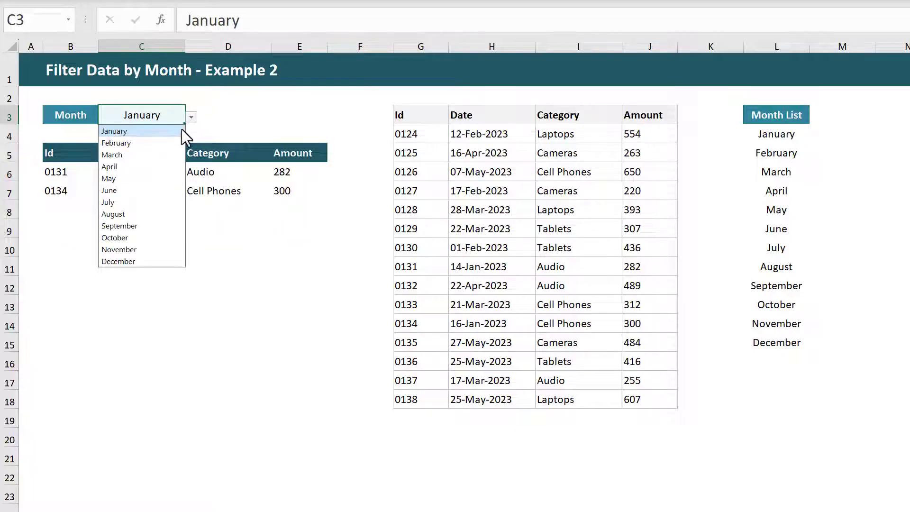
click(116, 143)
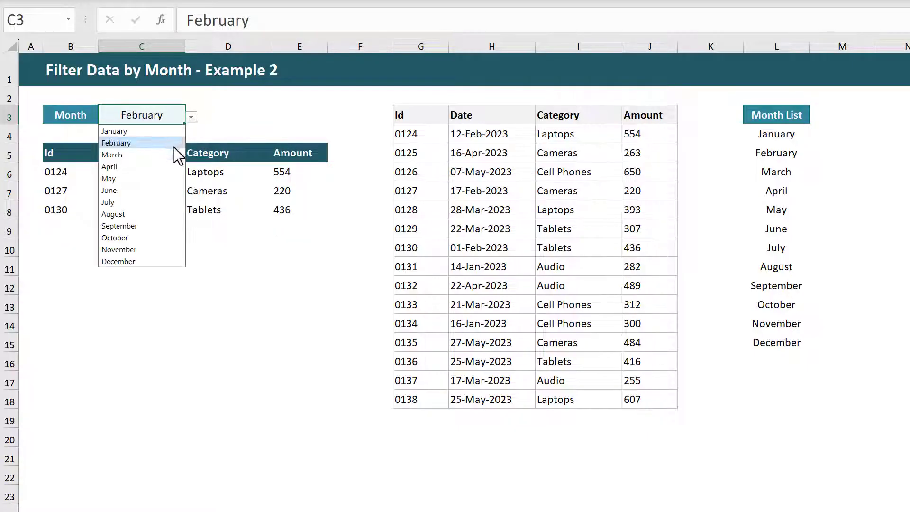
click(112, 154)
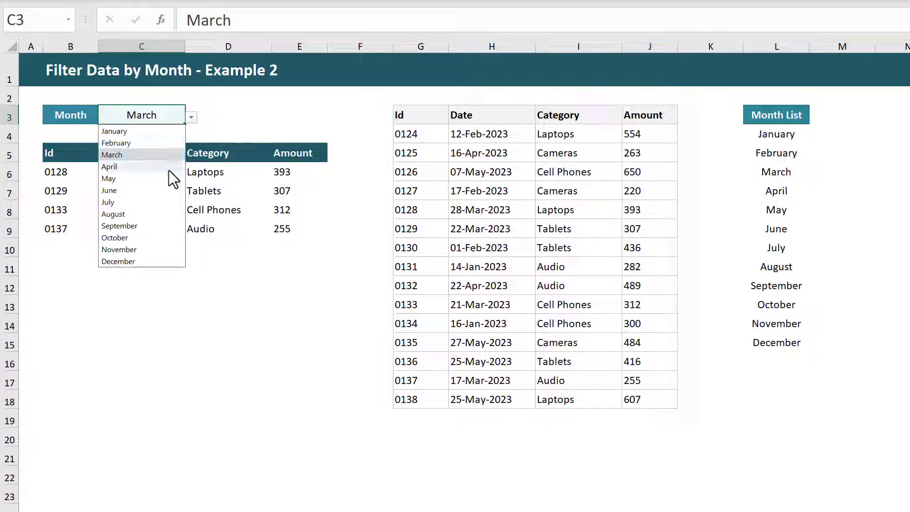
click(108, 178)
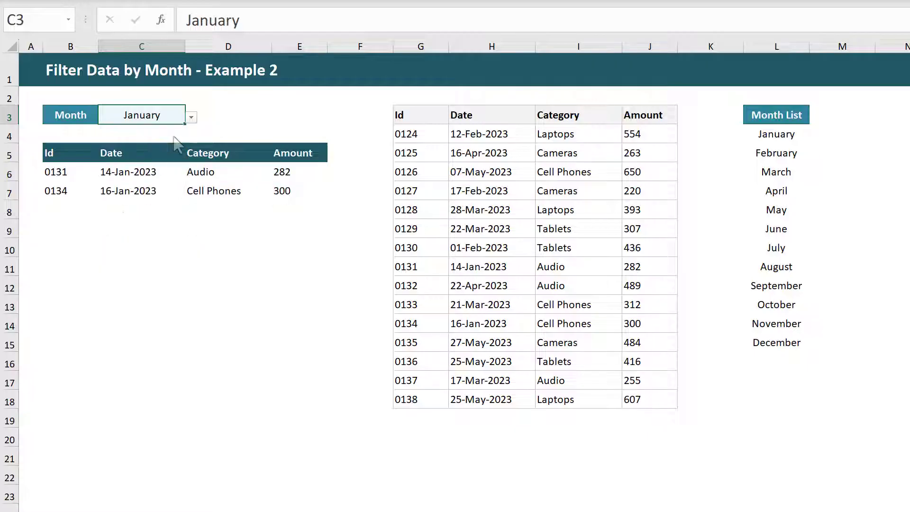
click(70, 172)
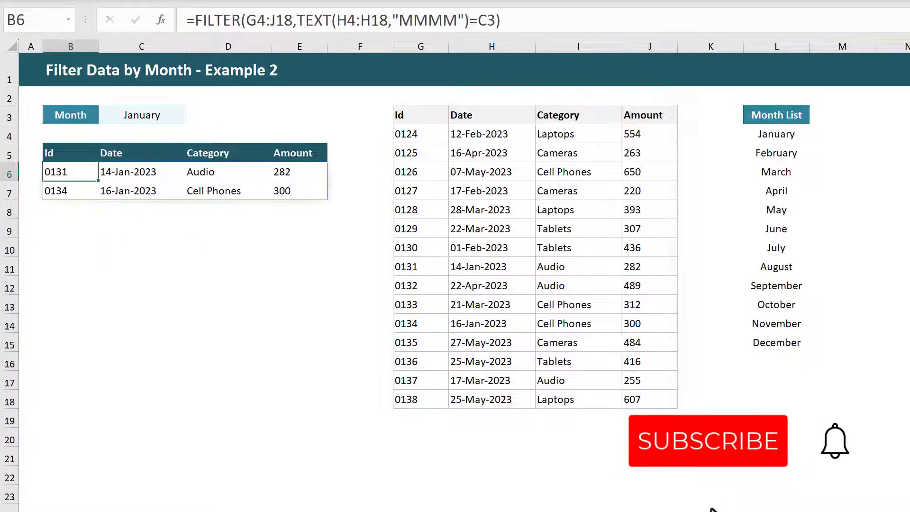
click(707, 441)
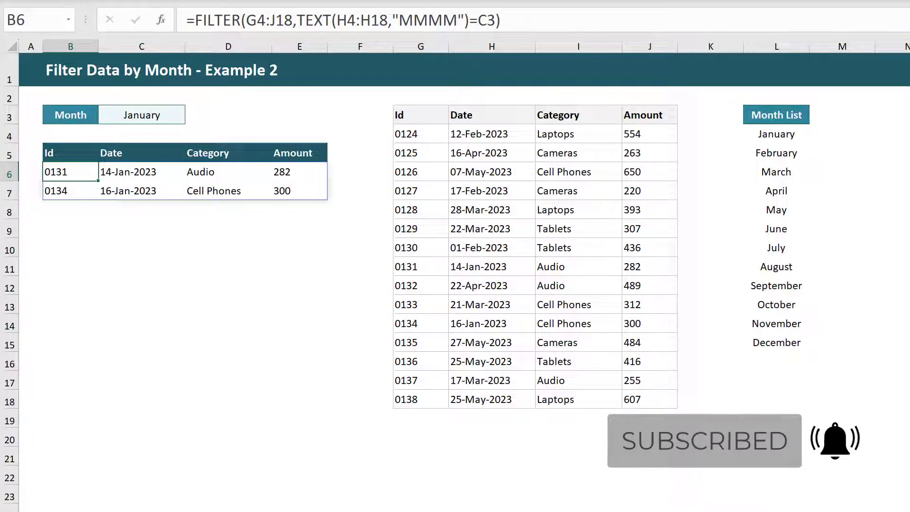